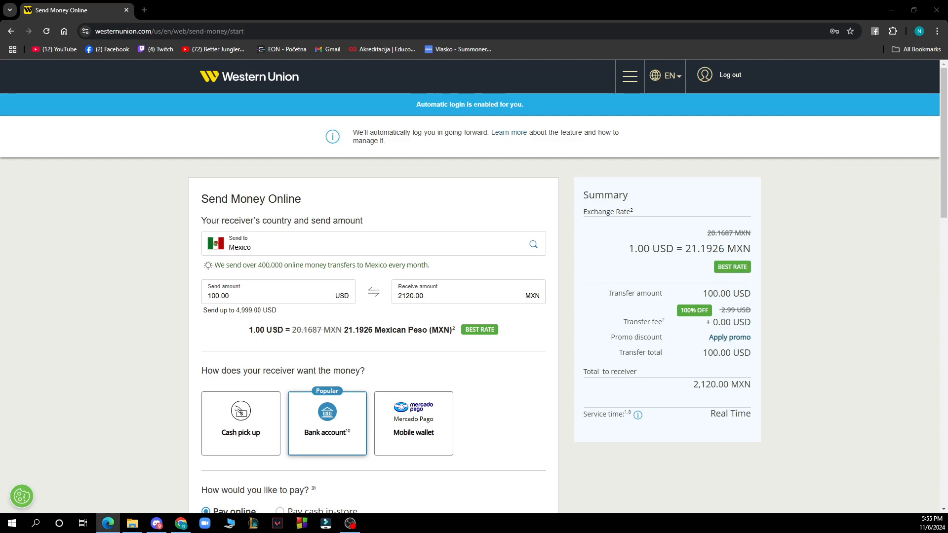
pyautogui.moveTo(237, 6)
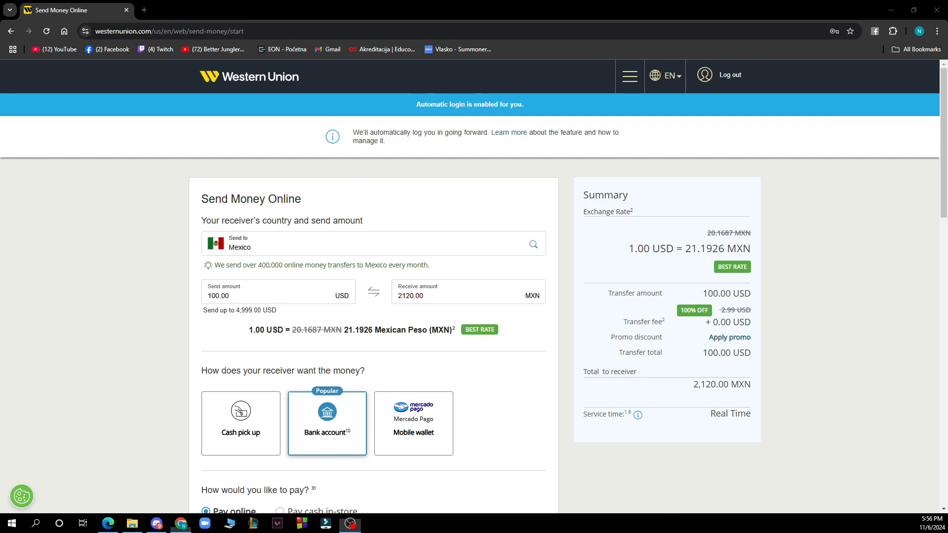
pyautogui.moveTo(363, 6)
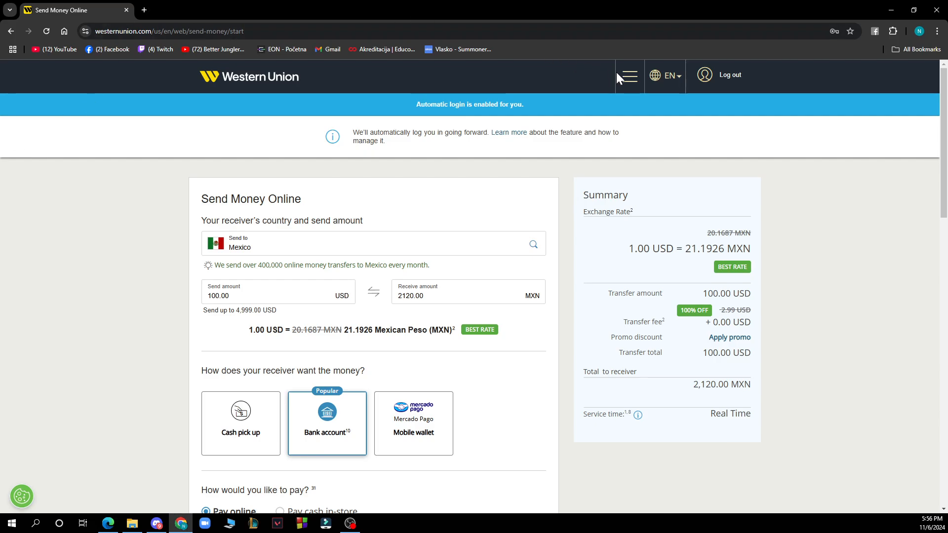
pyautogui.click(628, 75)
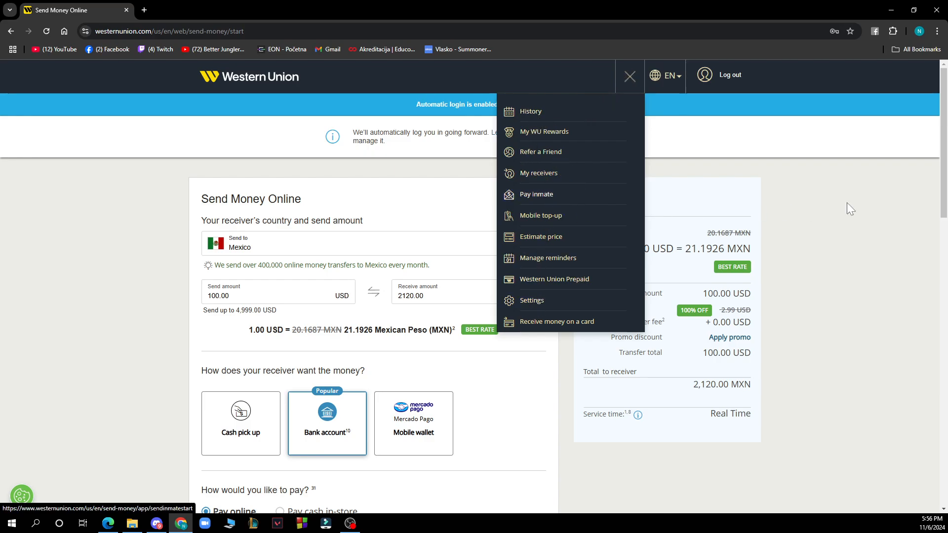
pyautogui.click(629, 76)
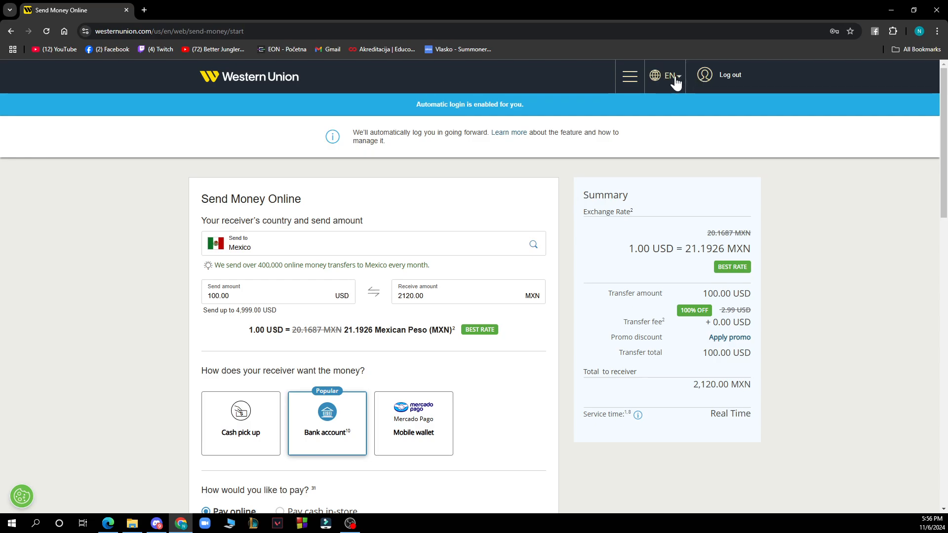
pyautogui.moveTo(358, 184)
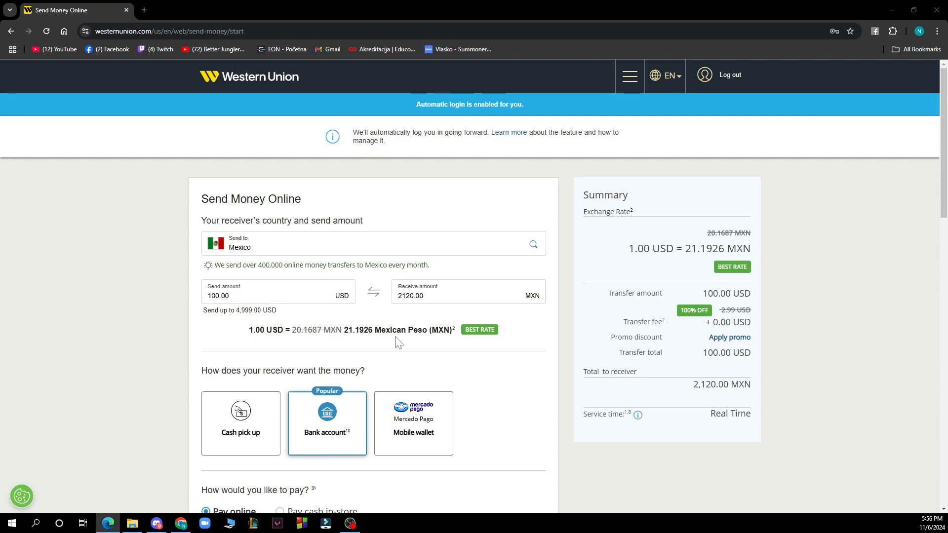
pyautogui.moveTo(389, 345)
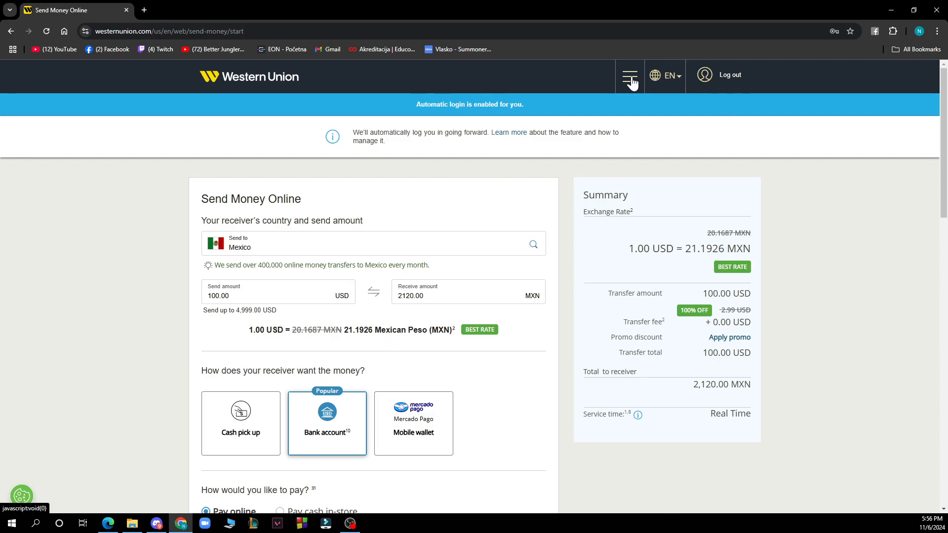
pyautogui.click(630, 75)
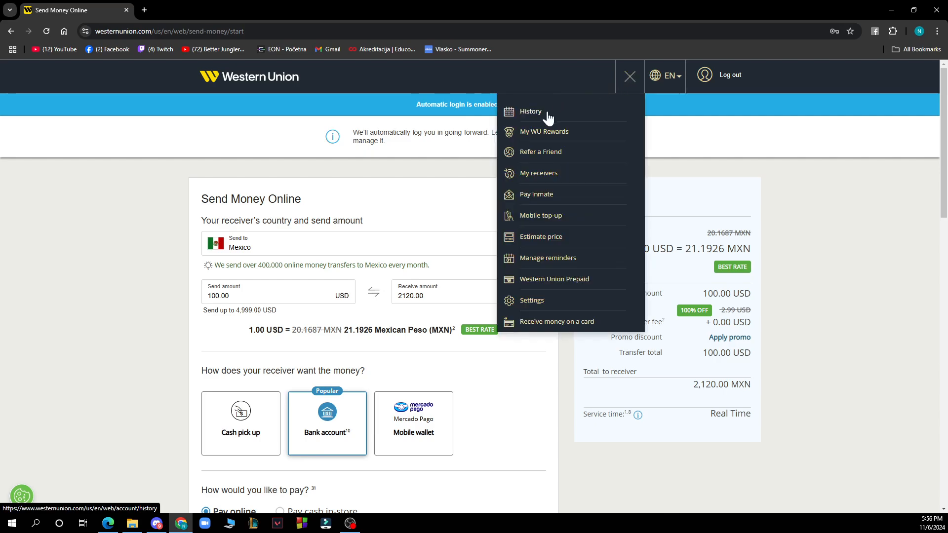
pyautogui.moveTo(538, 173)
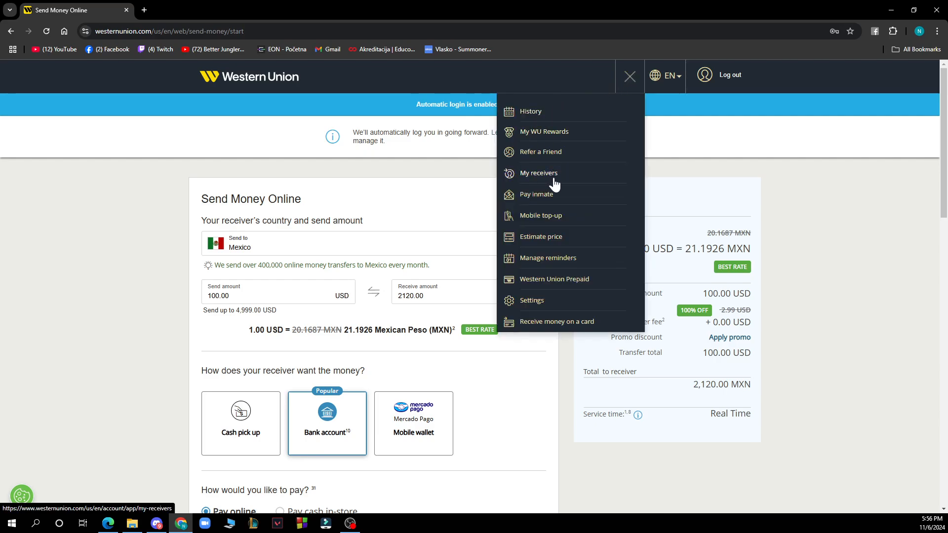
pyautogui.click(630, 75)
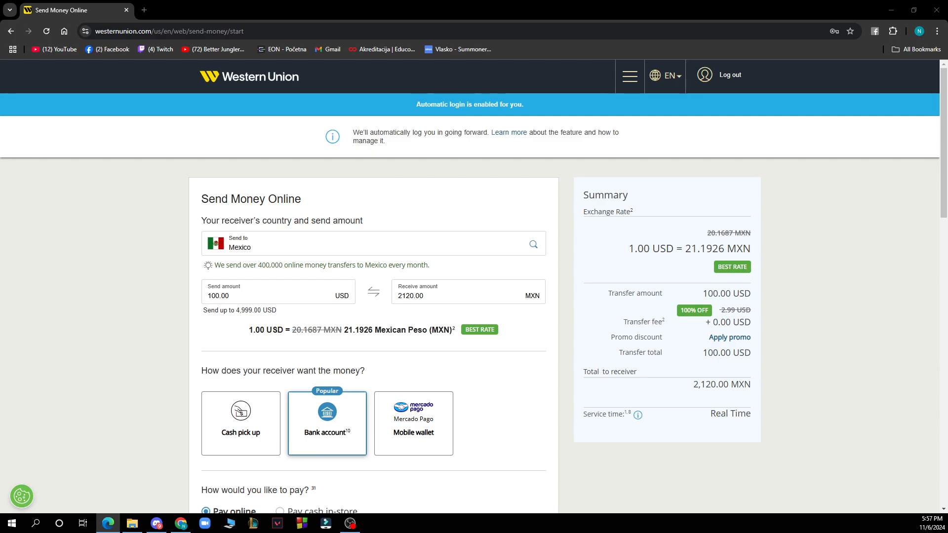
pyautogui.moveTo(73, 108)
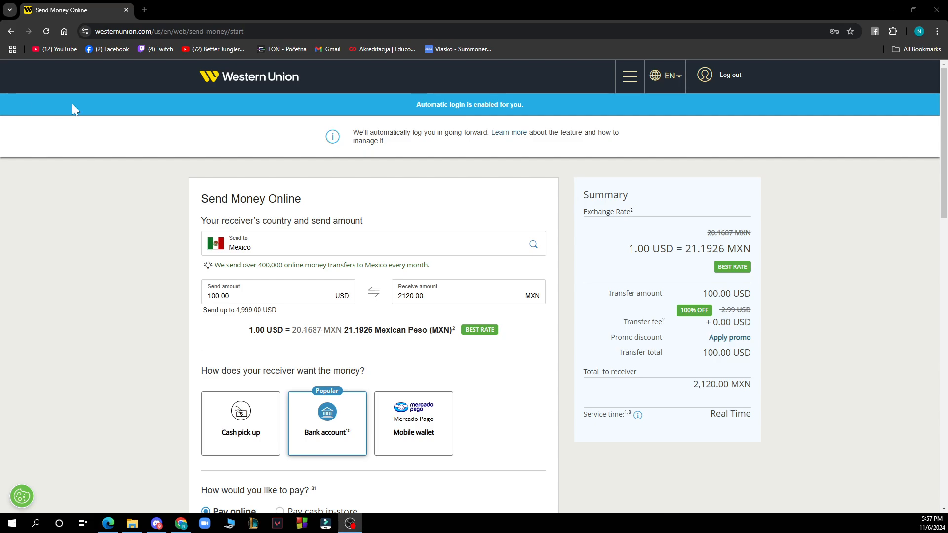
pyautogui.moveTo(430, 6)
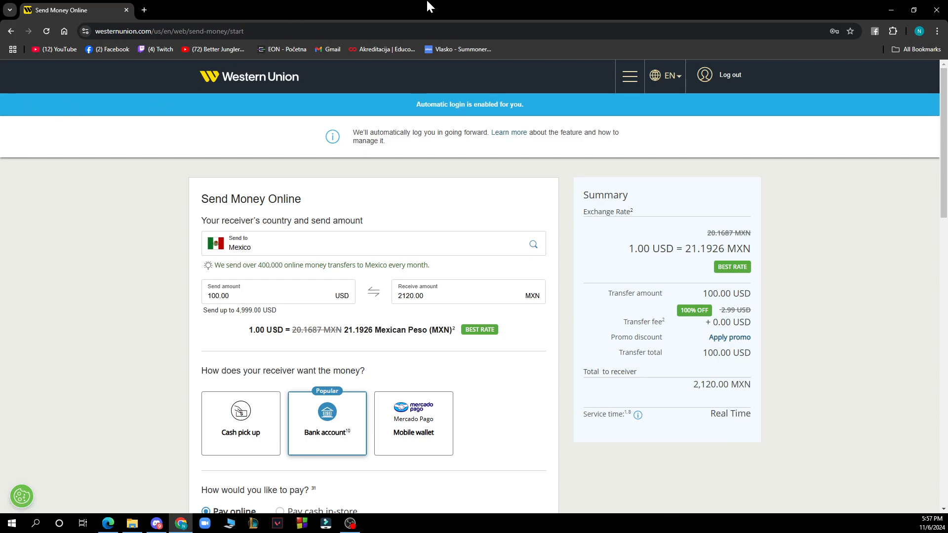